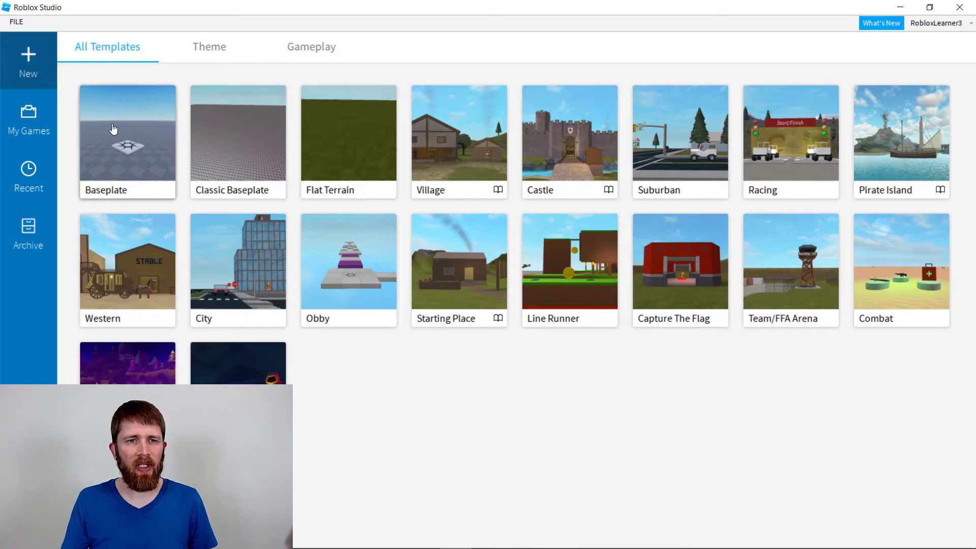
Step: Open a new place from the Baseplate template
{"action": "left_click", "coordinate": [127, 135]}
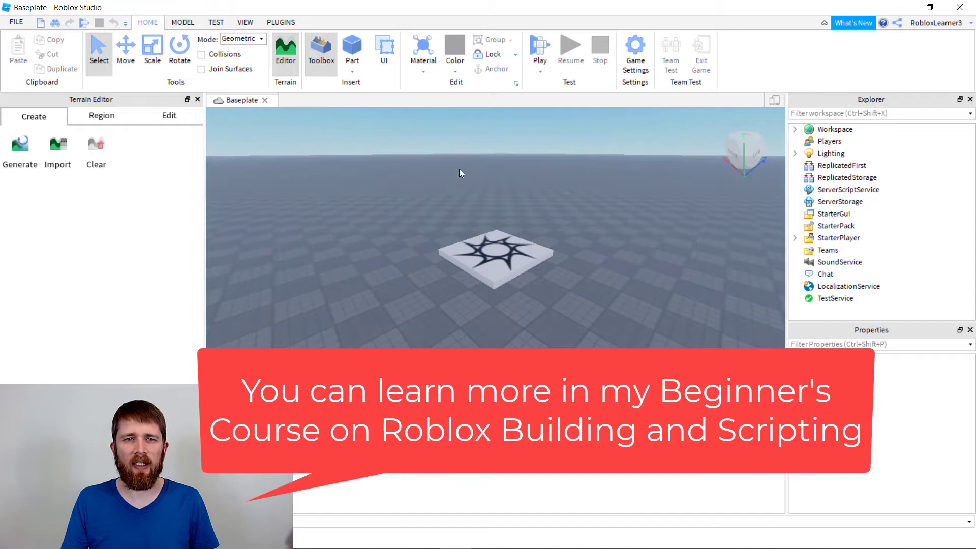
Step: Insert a block Part near the spawn and switch to the Scale tool to enlarge it
{"action": "left_click", "coordinate": [352, 48]}
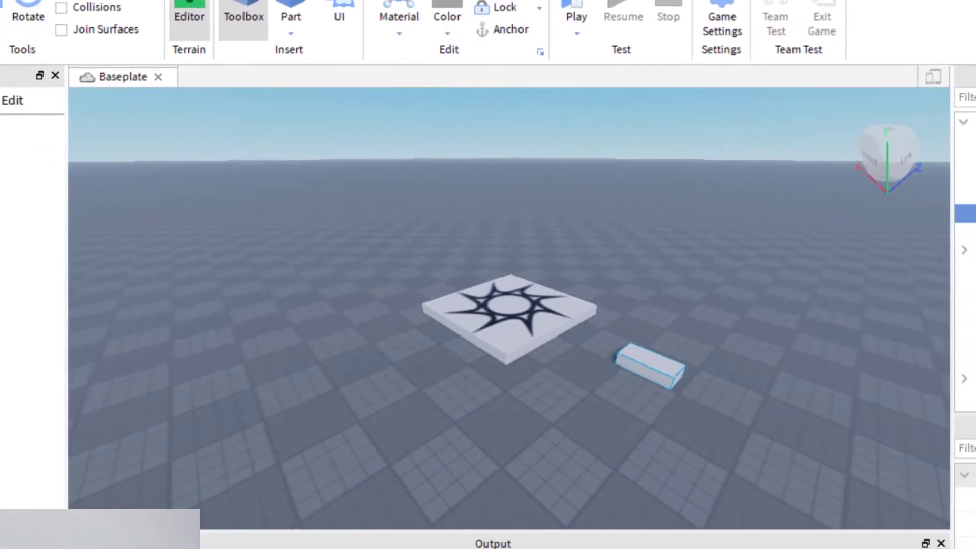
{"action": "left_click", "coordinate": [657, 372]}
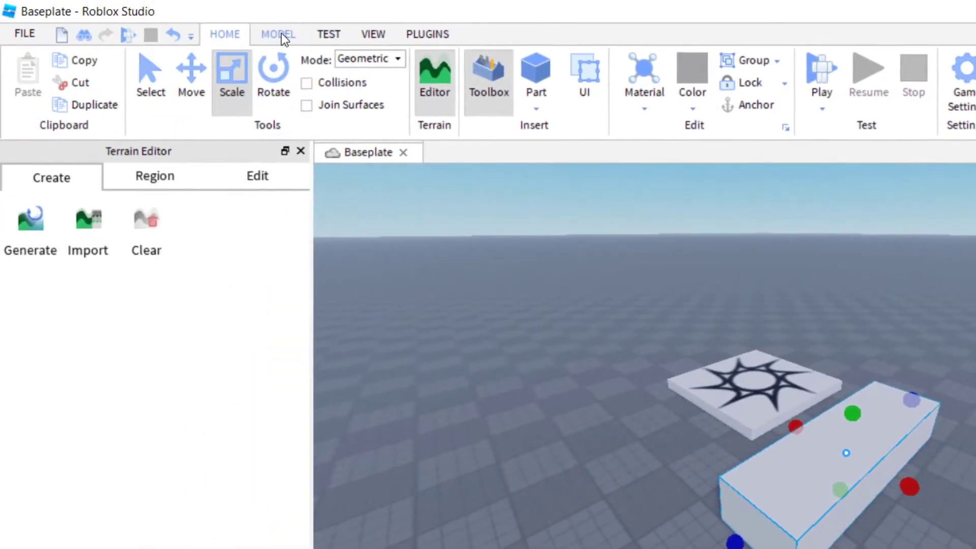
Step: Show the Explorer and Properties panels from the View tab
{"action": "left_click", "coordinate": [373, 34]}
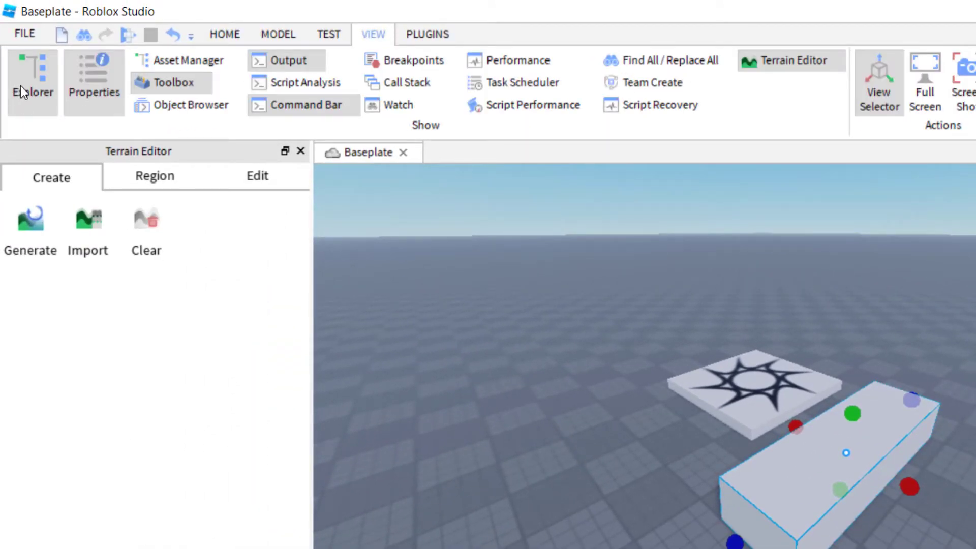
{"action": "left_click", "coordinate": [224, 35]}
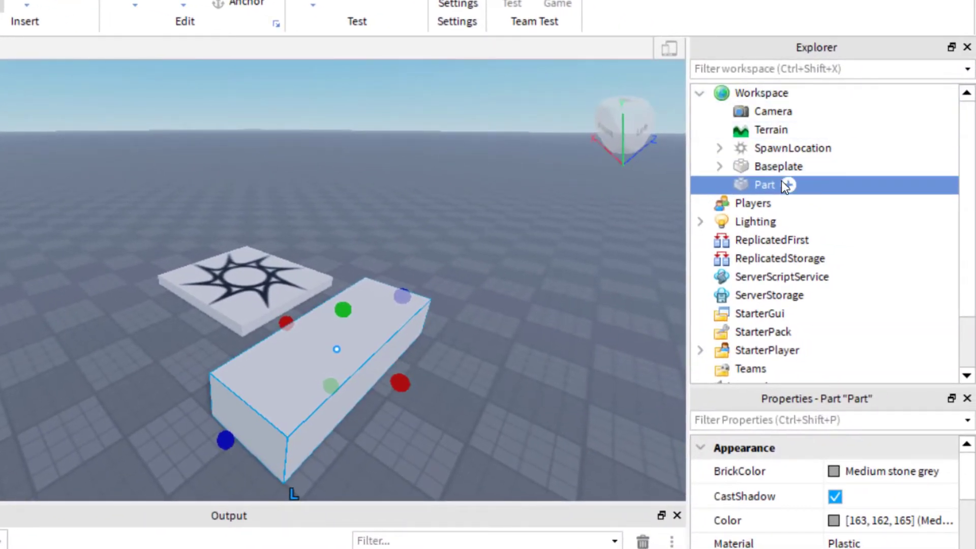
{"action": "mouse_move", "coordinate": [368, 360]}
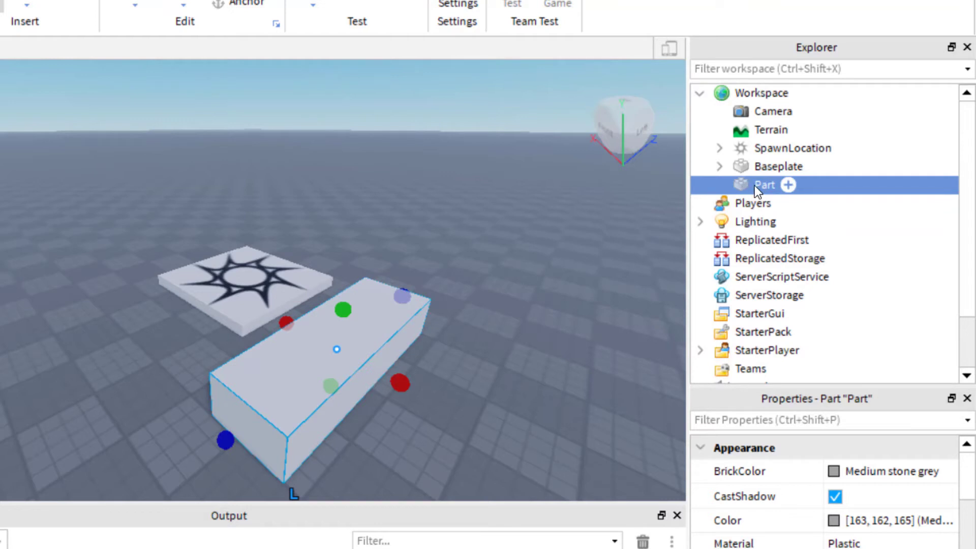
{"action": "mouse_move", "coordinate": [790, 189]}
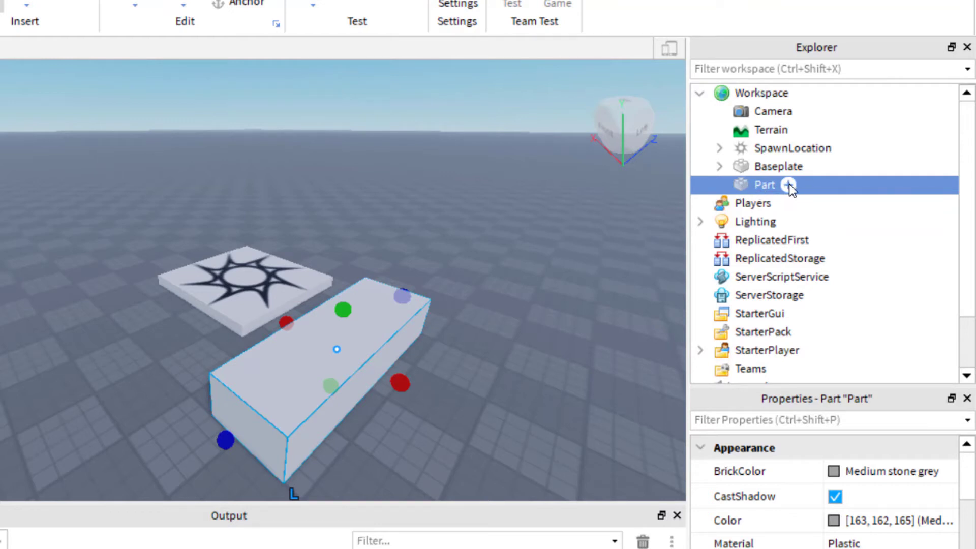
Step: Insert a Decal under Part by searching 'decal' in the add-object list
{"action": "left_click", "coordinate": [789, 184]}
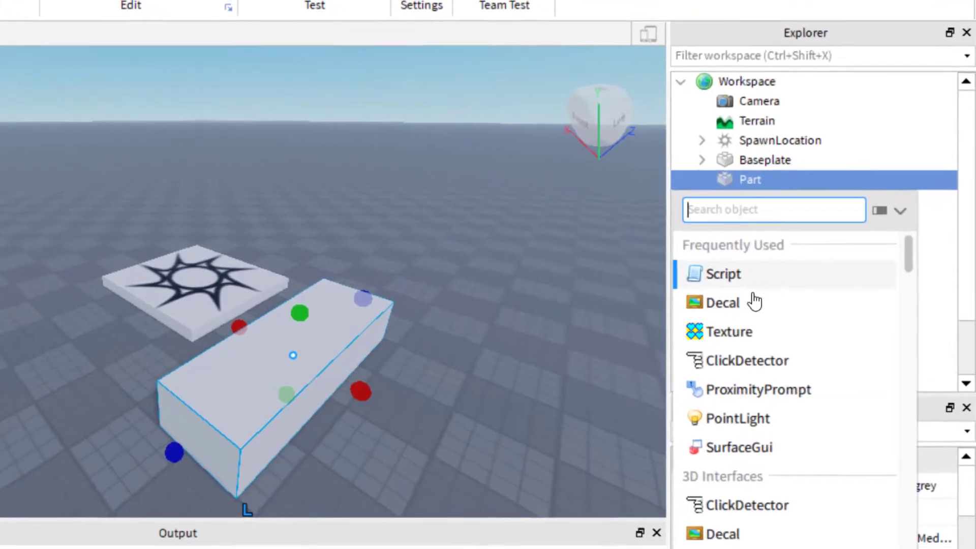
{"action": "type", "text": "decal"}
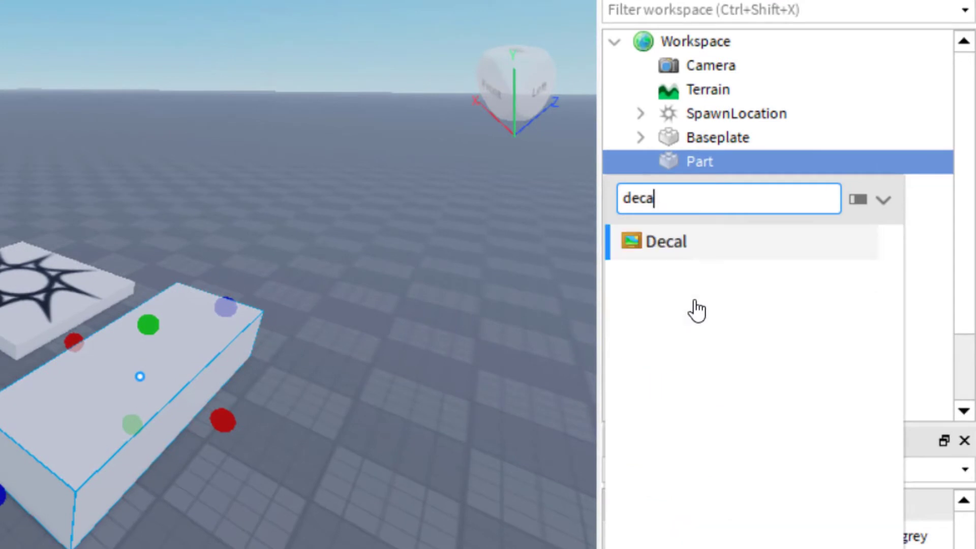
{"action": "left_click", "coordinate": [666, 241]}
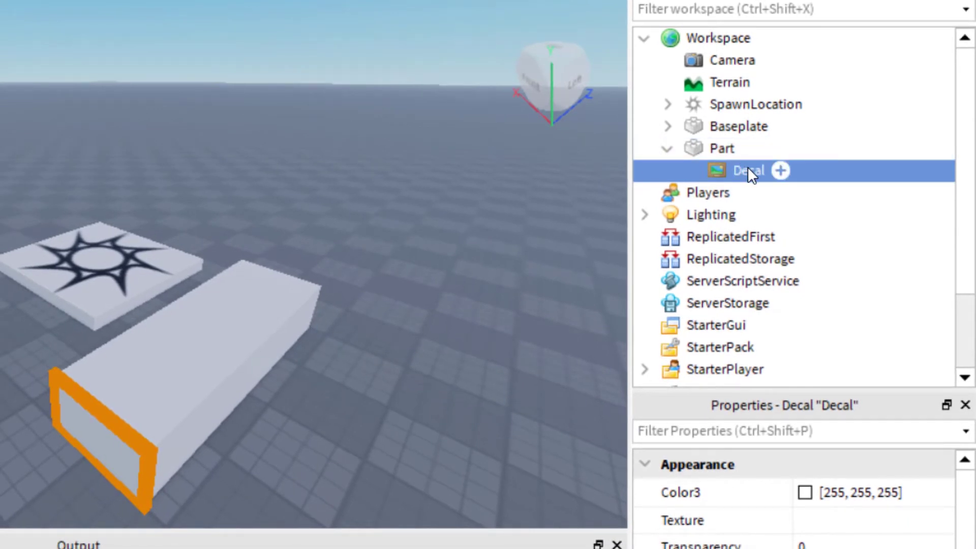
{"action": "mouse_move", "coordinate": [744, 193]}
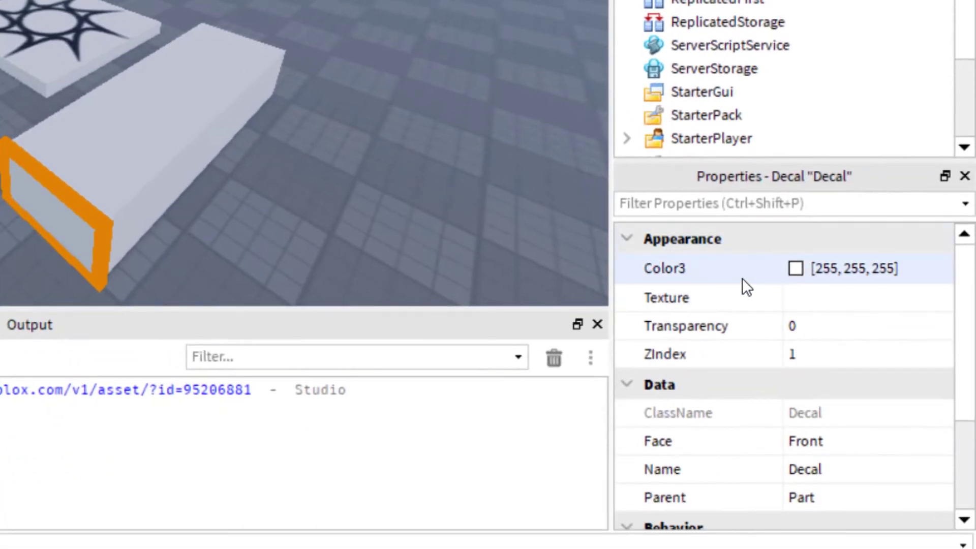
Step: Set the Decal's Face property to Top
{"action": "scroll", "scroll_direction": "down", "scroll_amount": 3}
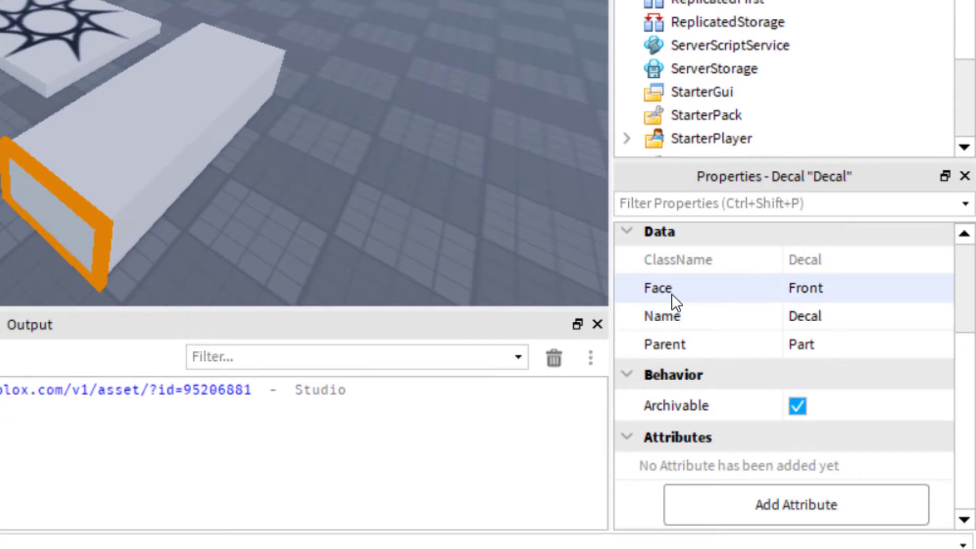
{"action": "mouse_move", "coordinate": [838, 298]}
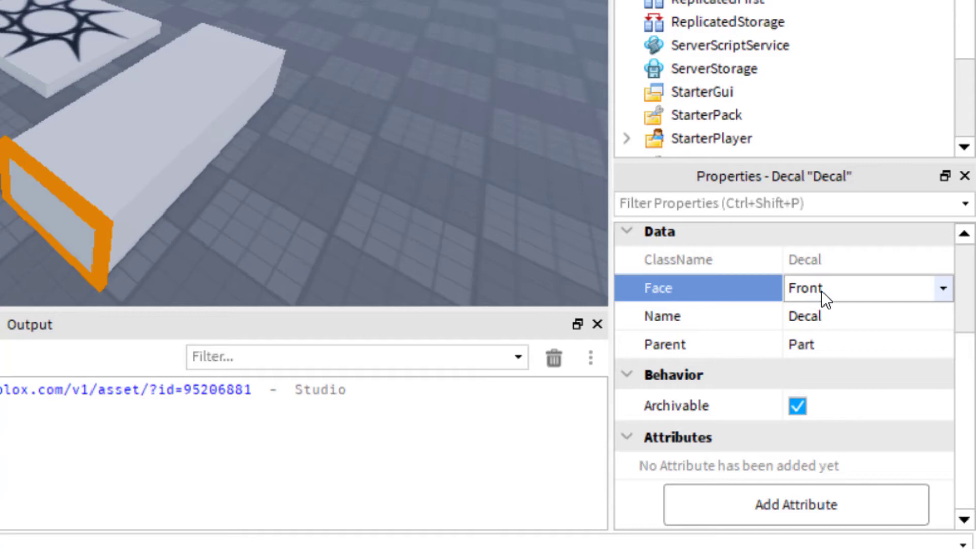
{"action": "left_click", "coordinate": [946, 288]}
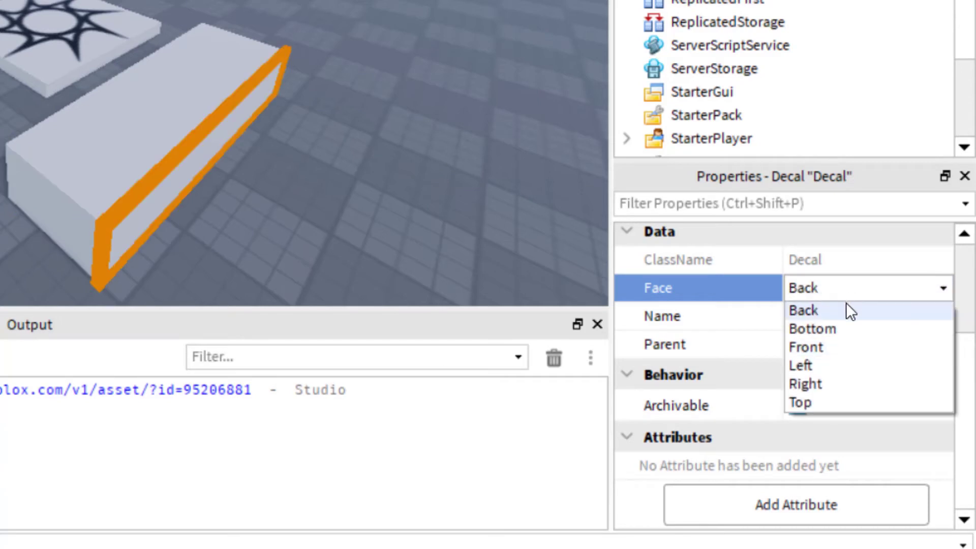
{"action": "mouse_move", "coordinate": [820, 412]}
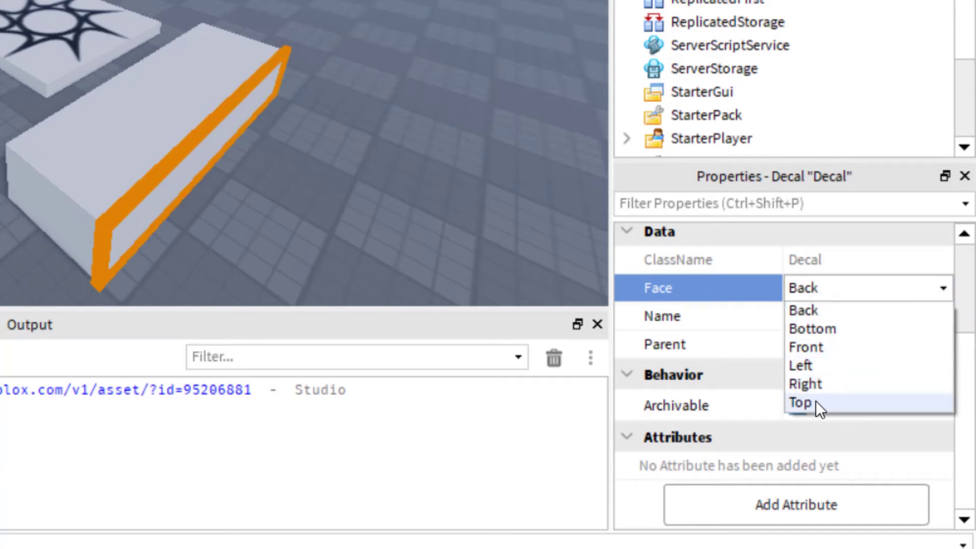
{"action": "left_click", "coordinate": [798, 402]}
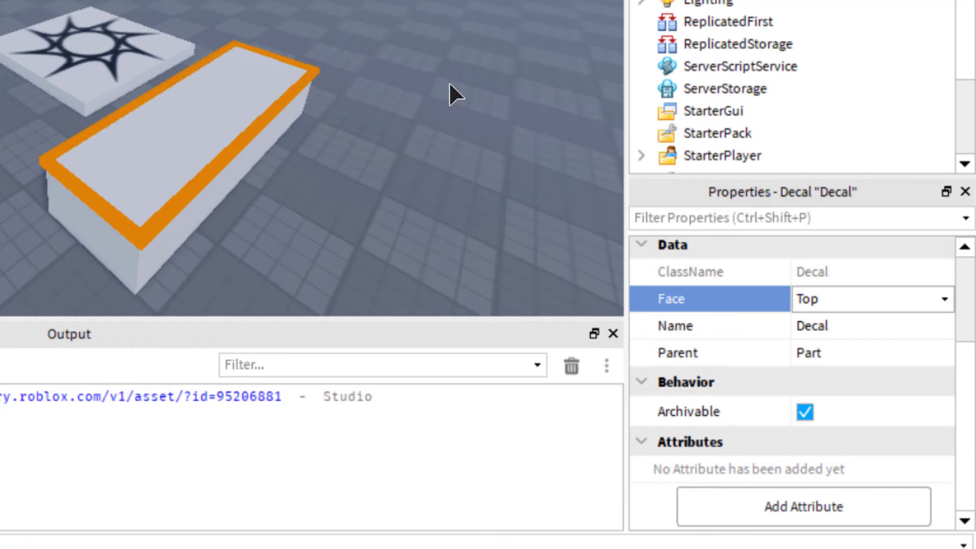
{"action": "mouse_move", "coordinate": [500, 60]}
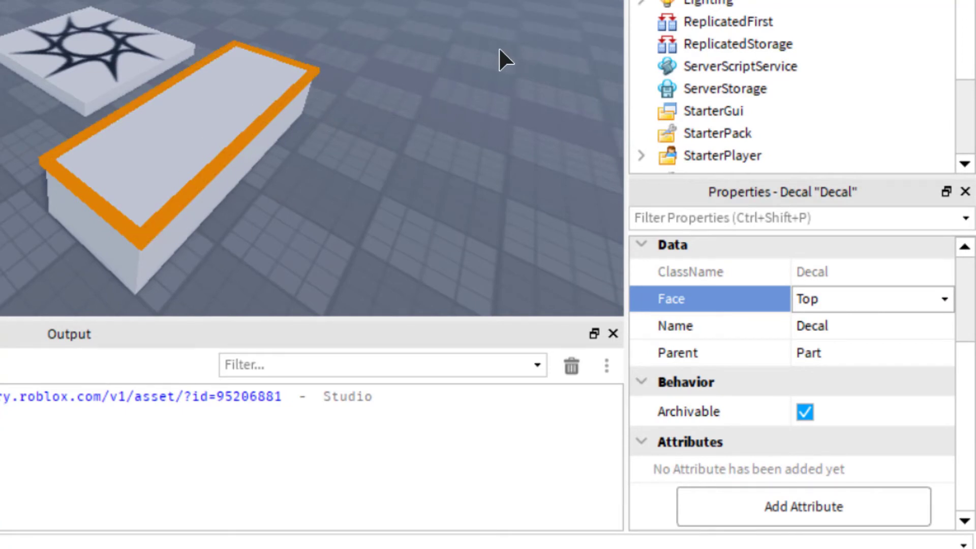